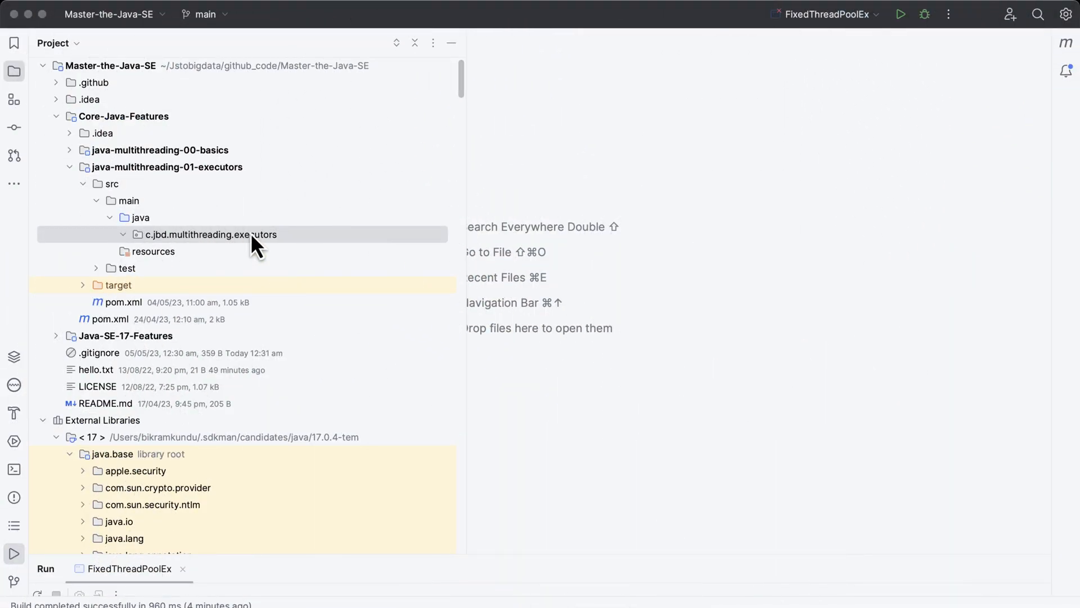
# Create the Java class FixedThreadPoolEx in the c.jbd.multithreading.executors package.
pyautogui.click(212, 234)
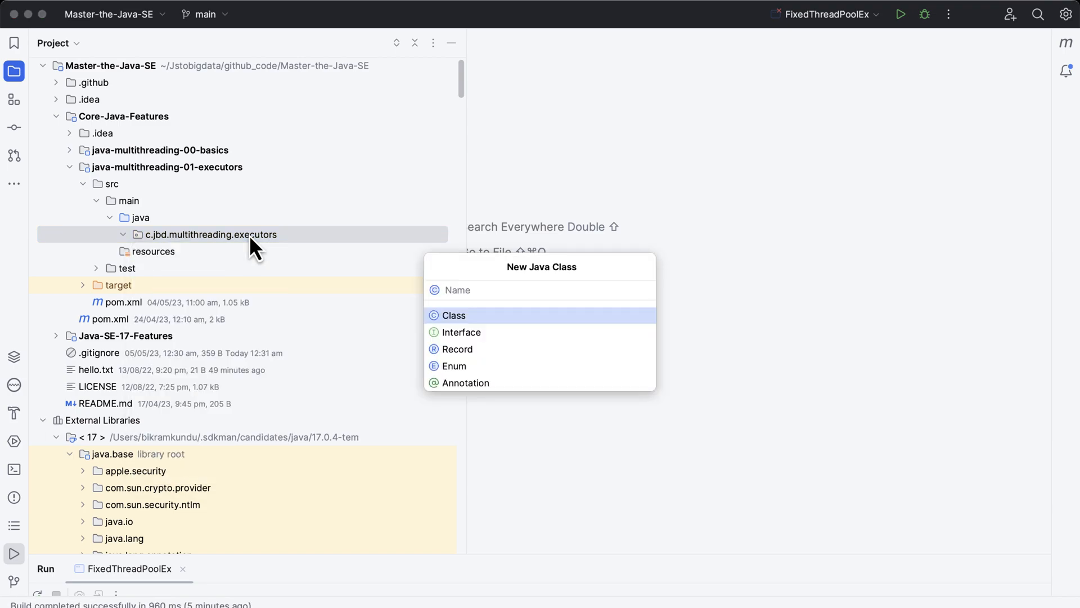
pyautogui.write('FixedThreadPoolEx')
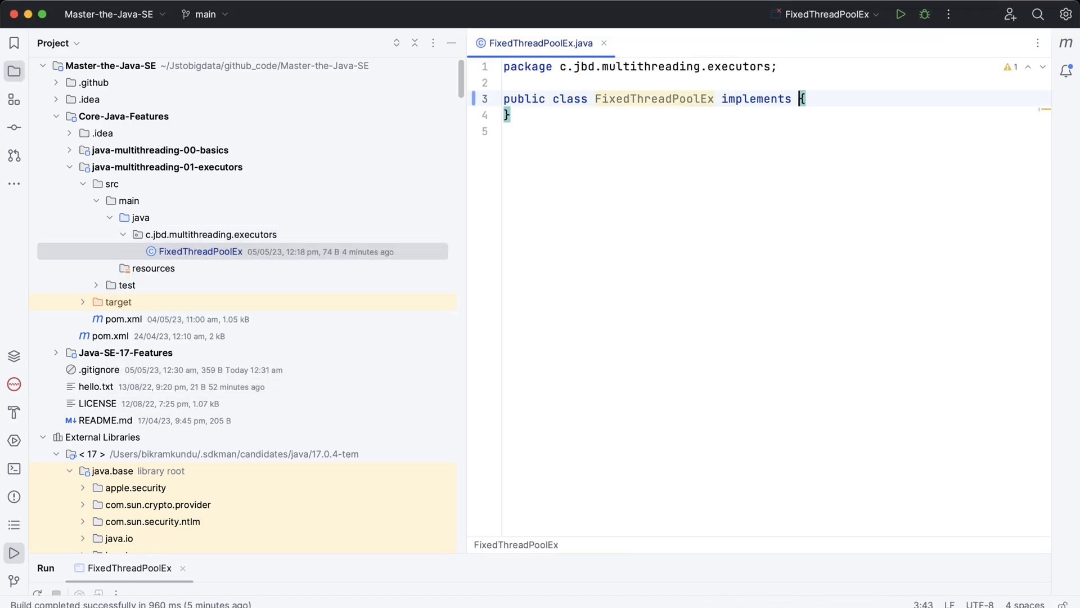
# Declare 'implements Runnable' and generate the overridden empty run() method.
pyautogui.write('Runnable')
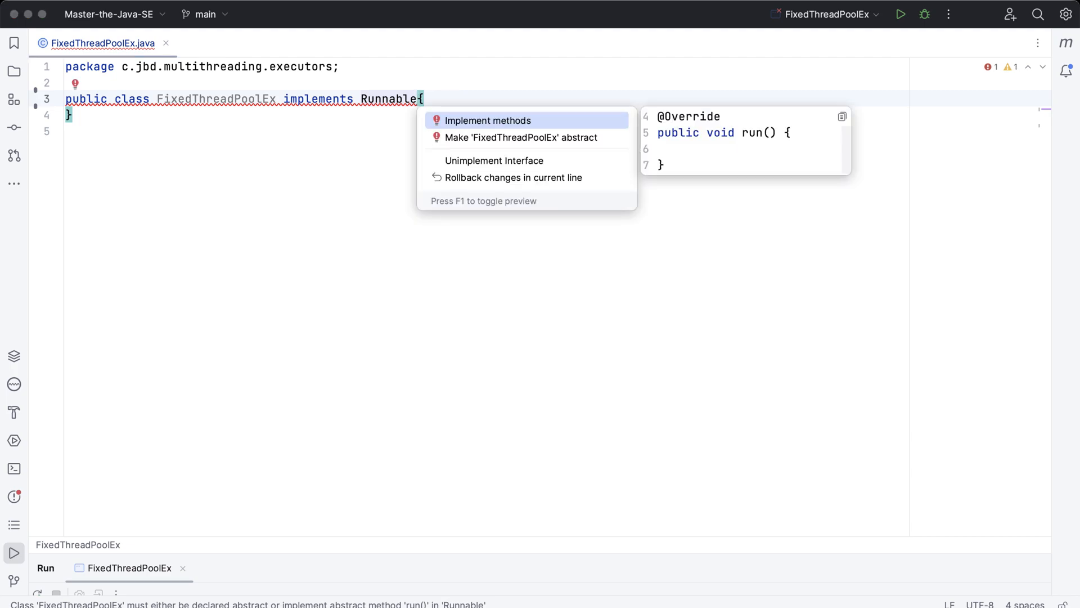
pyautogui.moveTo(456, 125)
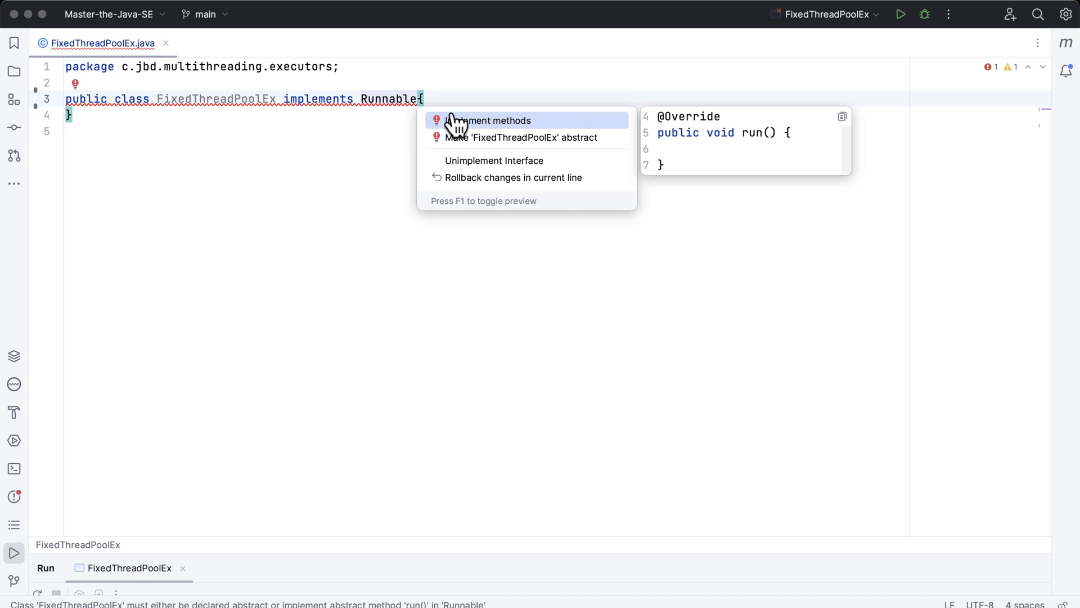
pyautogui.click(487, 121)
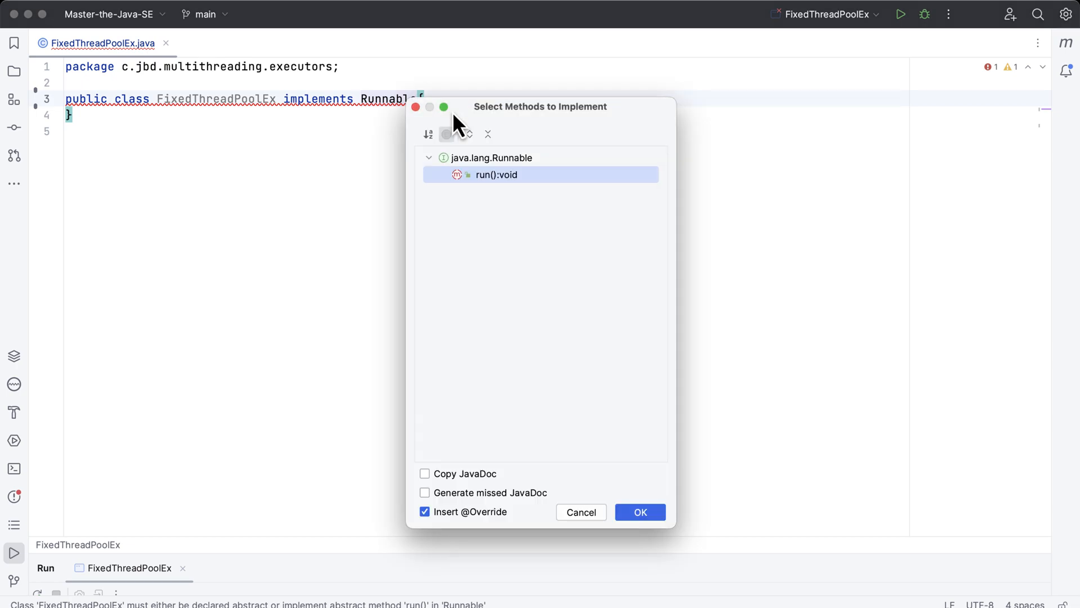
pyautogui.click(639, 512)
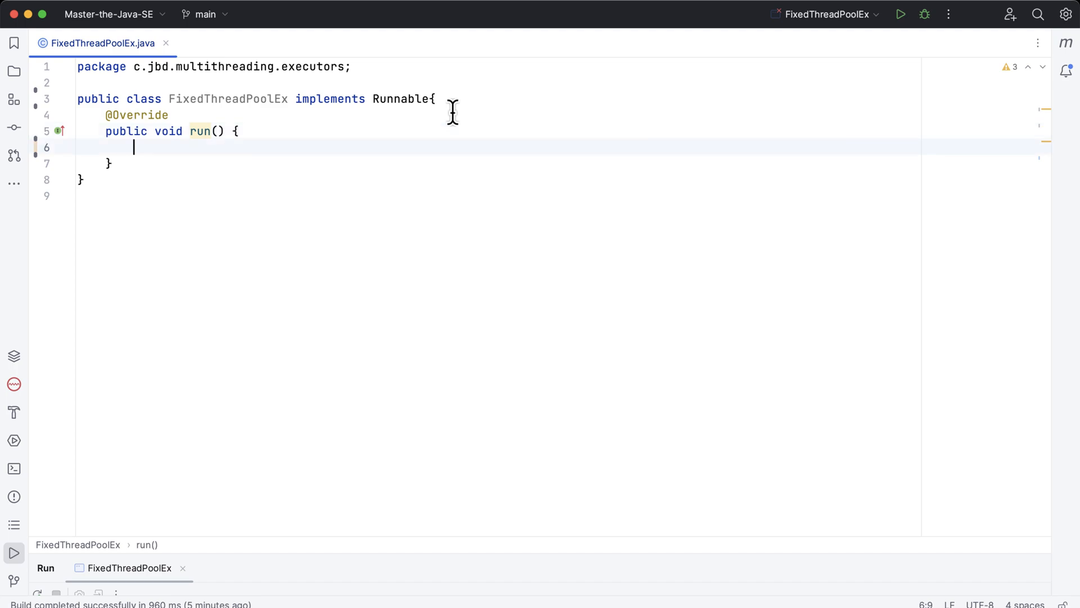
# Add a private int taskId field with a generated constructor, and print taskId and thread name in run().
pyautogui.write('SOut')
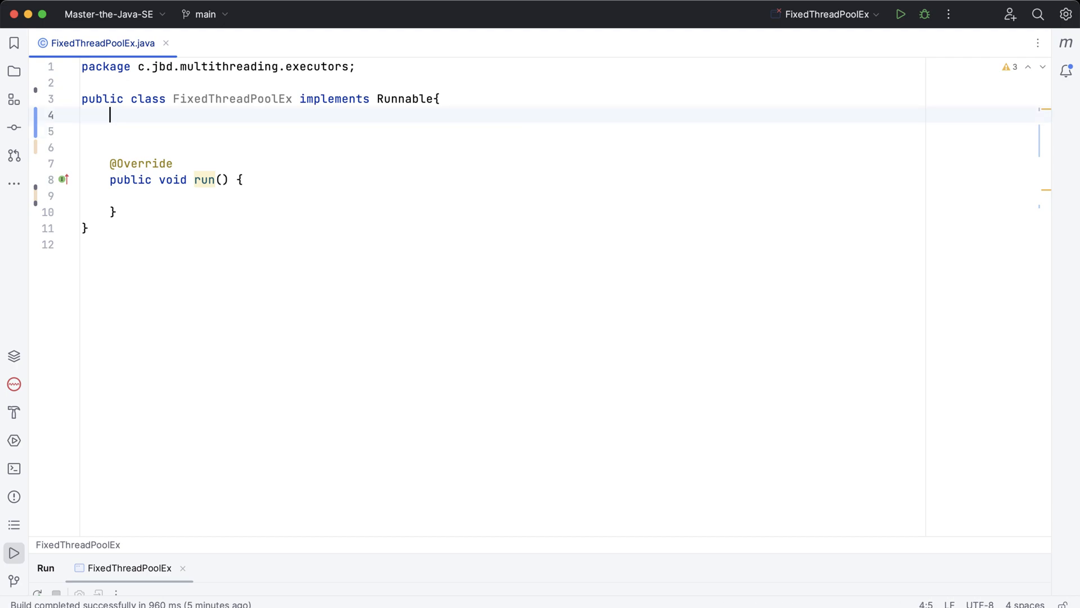
pyautogui.write('private in')
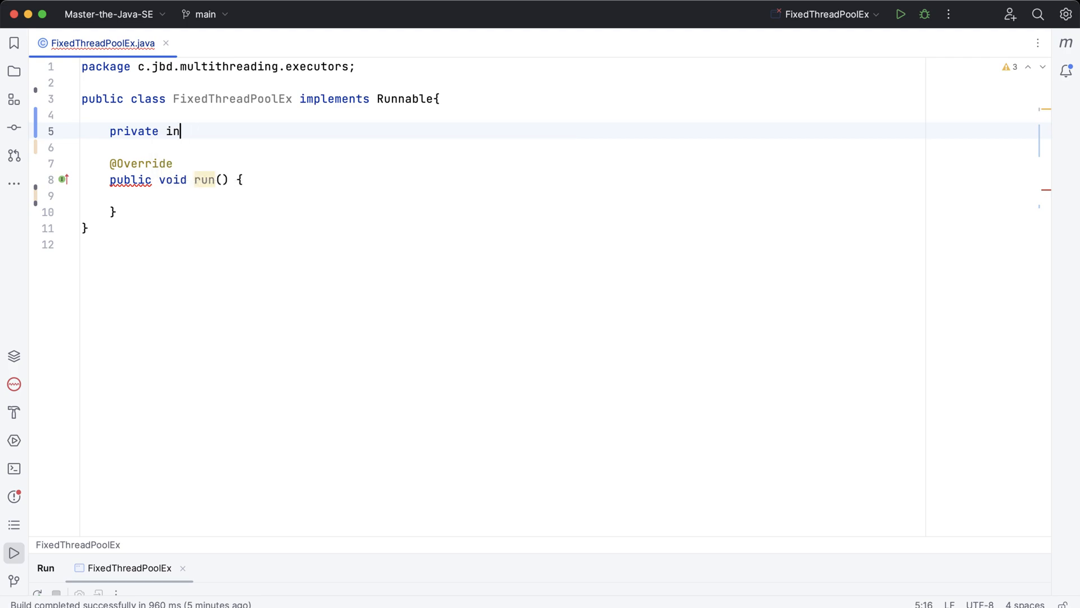
pyautogui.write('t Ta')
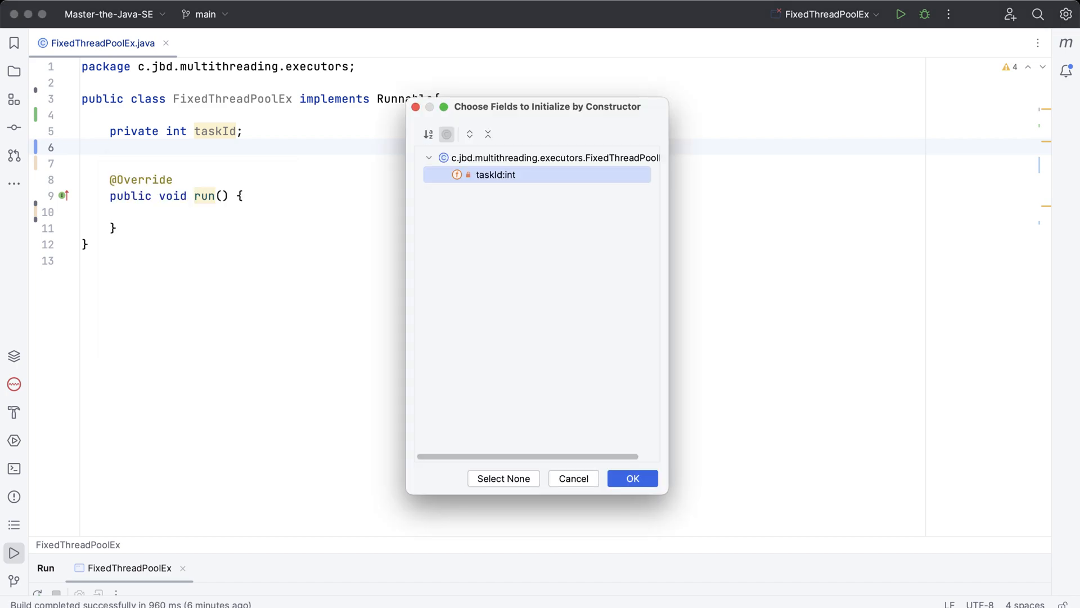
pyautogui.click(631, 478)
pyautogui.write('System.out.println("Task: %d is running in %s".formatted(taskId, Thread.currentThread().getName()));')
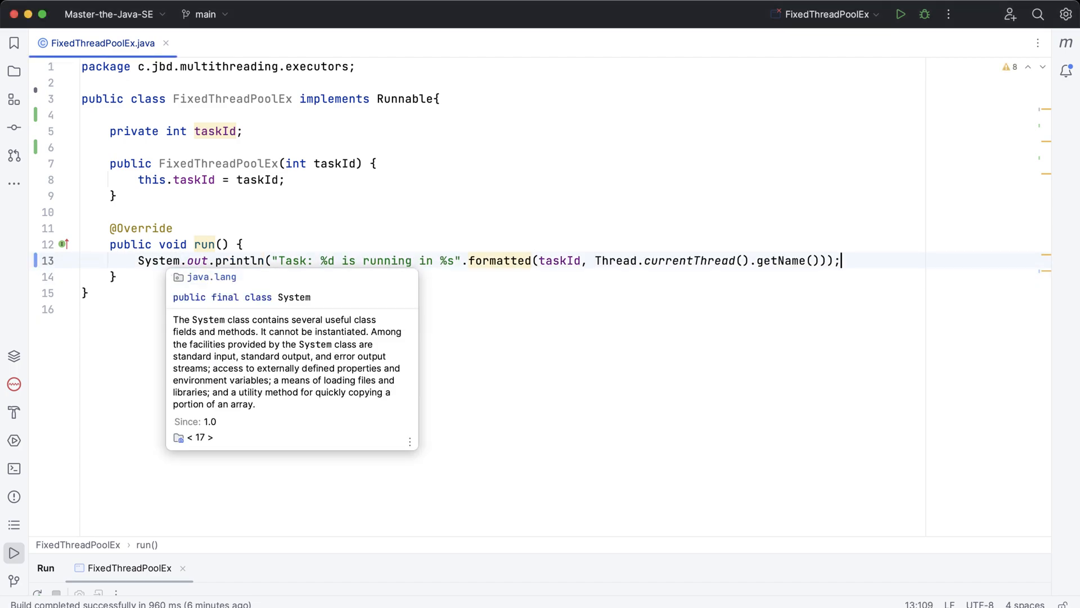
# Add Thread.sleep(3000) in a try/catch before the print, then an empty main method via psvm.
pyautogui.doubleClick(293, 260)
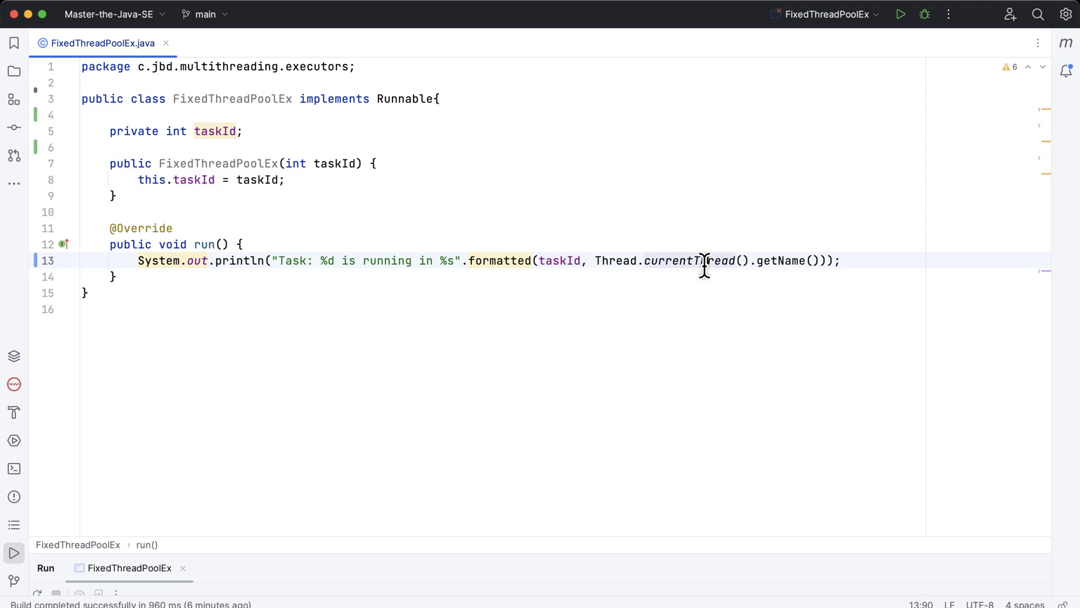
pyautogui.doubleClick(689, 260)
pyautogui.write('T')
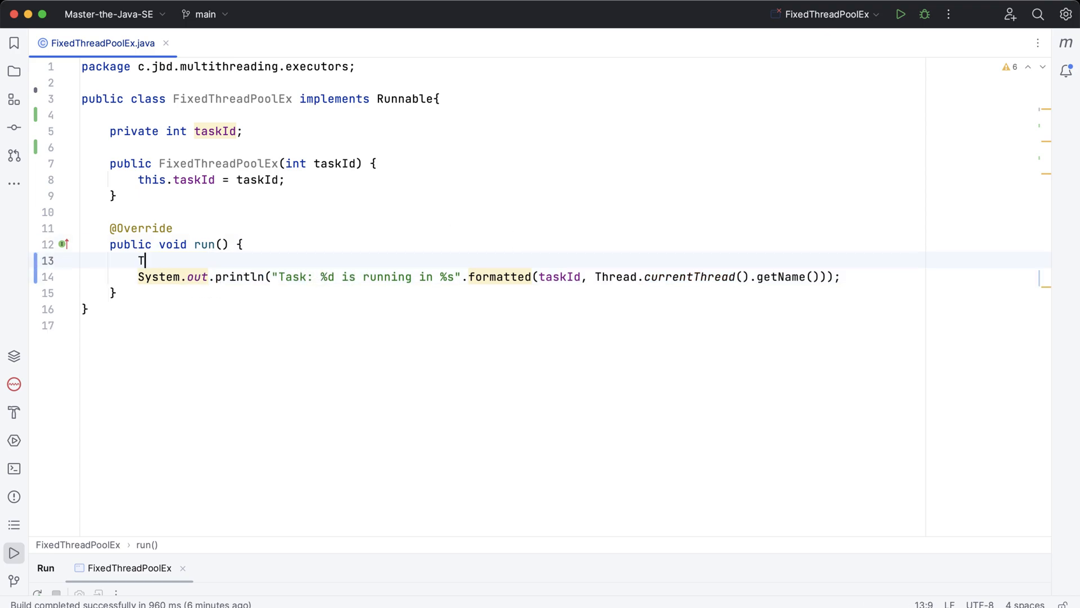
pyautogui.write('hread')
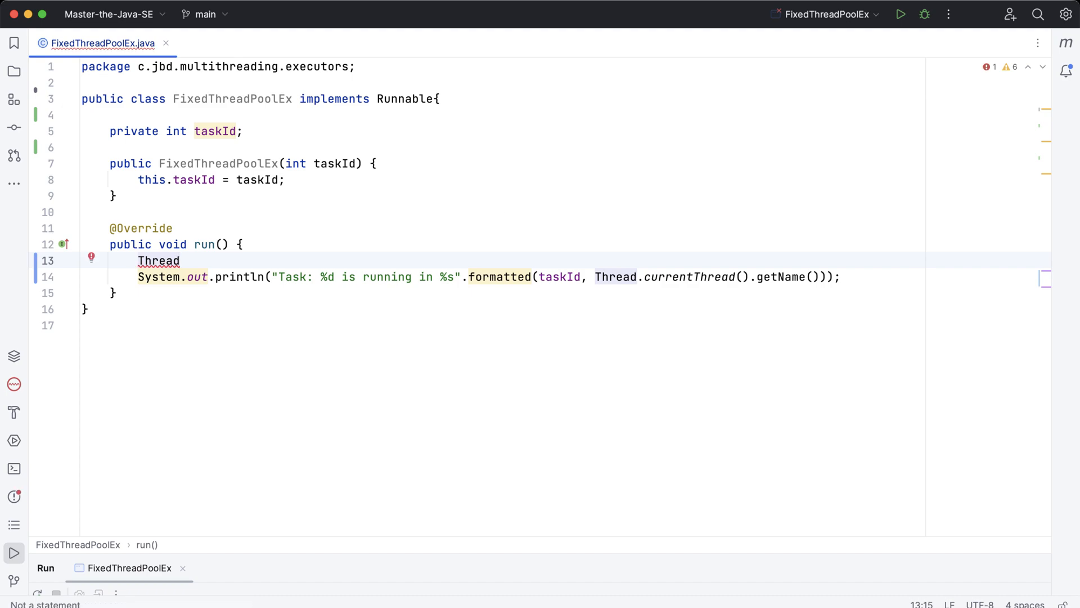
pyautogui.write('.sleep(3000);')
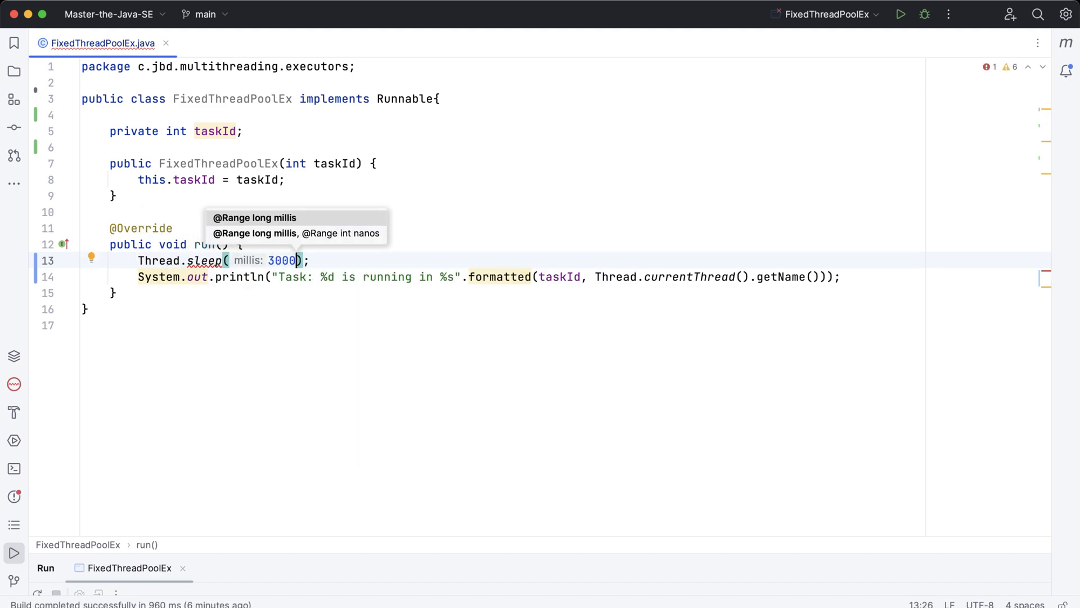
pyautogui.moveTo(72, 575)
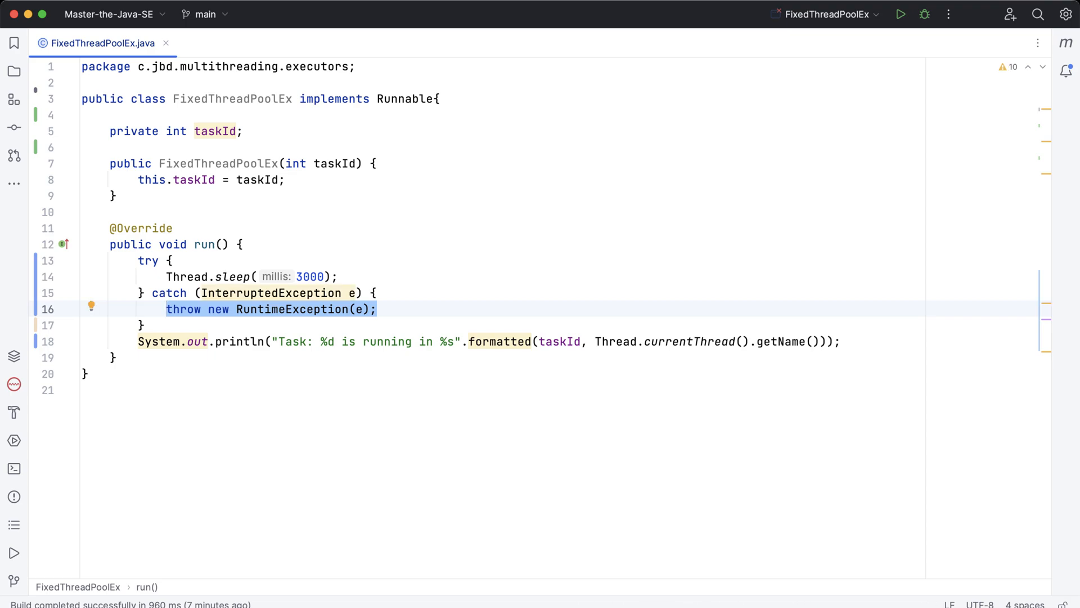
pyautogui.click(113, 357)
pyautogui.write('public static void main(String[] args) {')
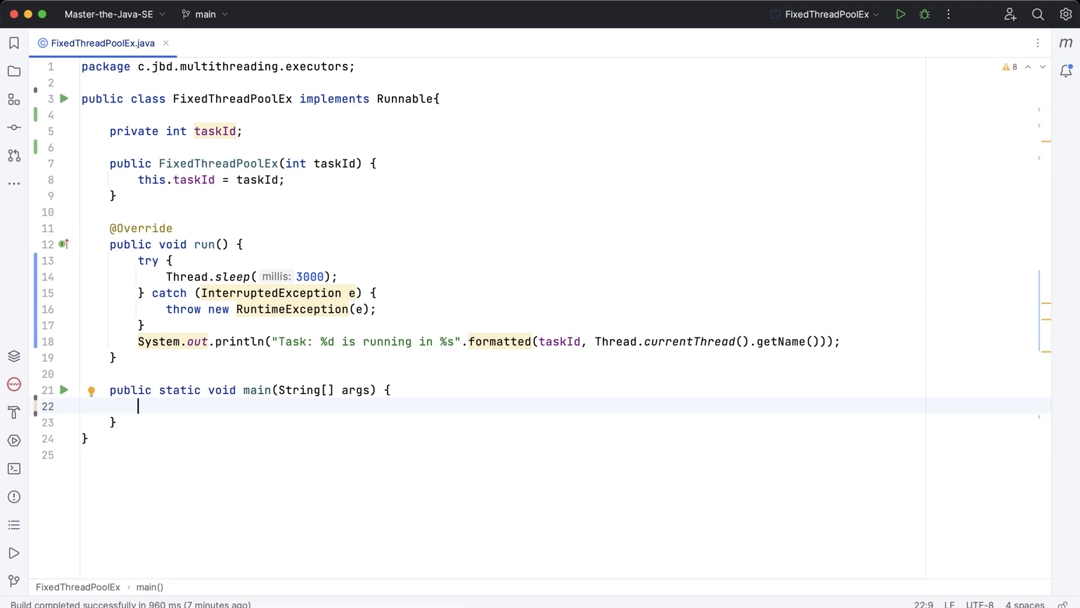
# Declare ExecutorService executor = Executors.newFixedThreadPool(3) in main.
pyautogui.write('ExecutorService exe')
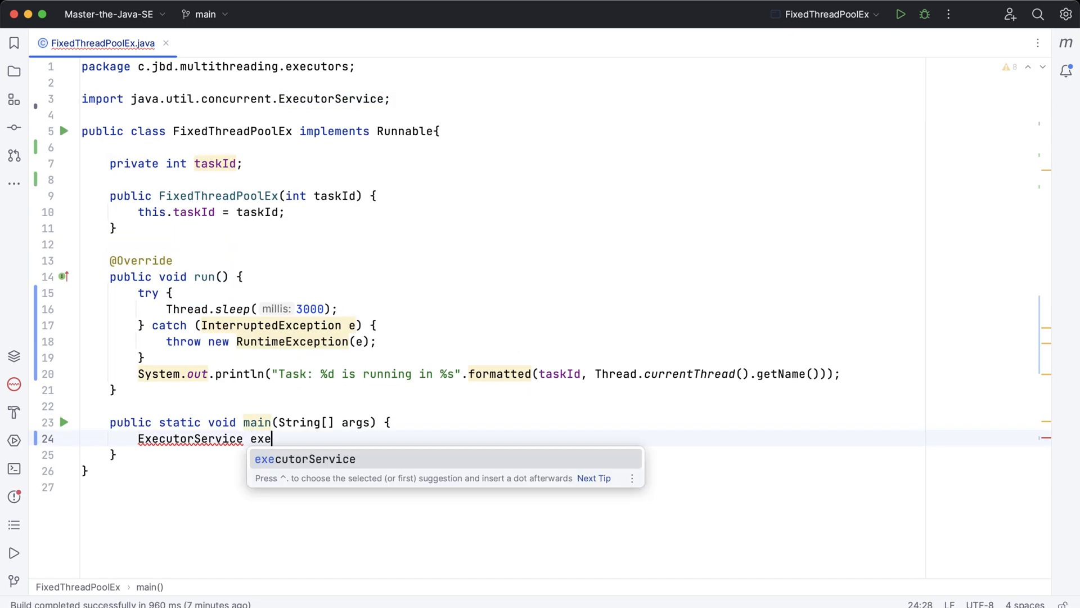
pyautogui.write('c')
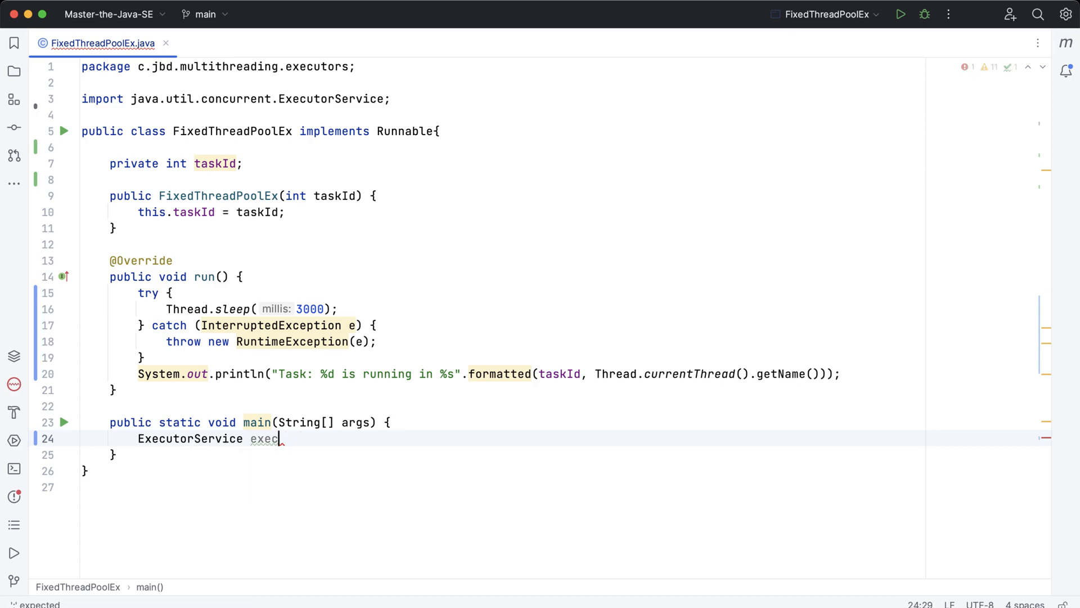
pyautogui.write('utor')
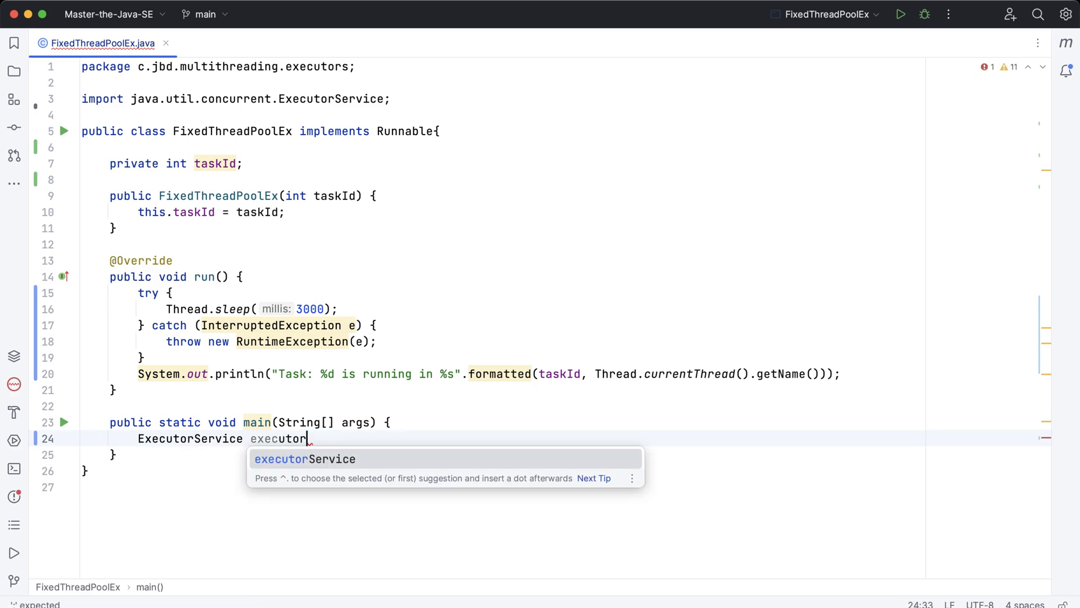
pyautogui.write('= n')
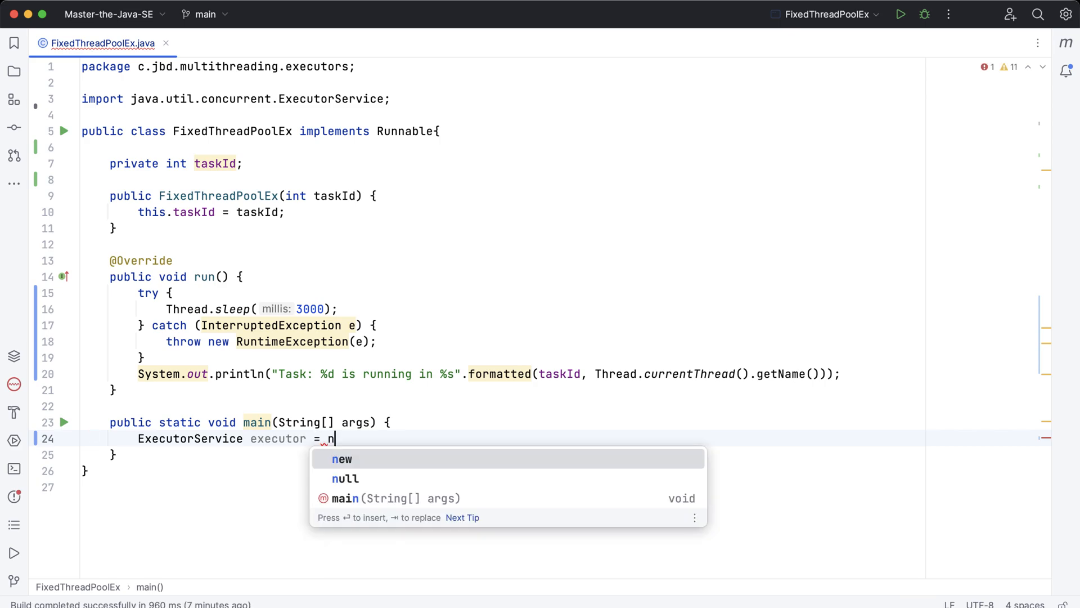
pyautogui.press('backspace')
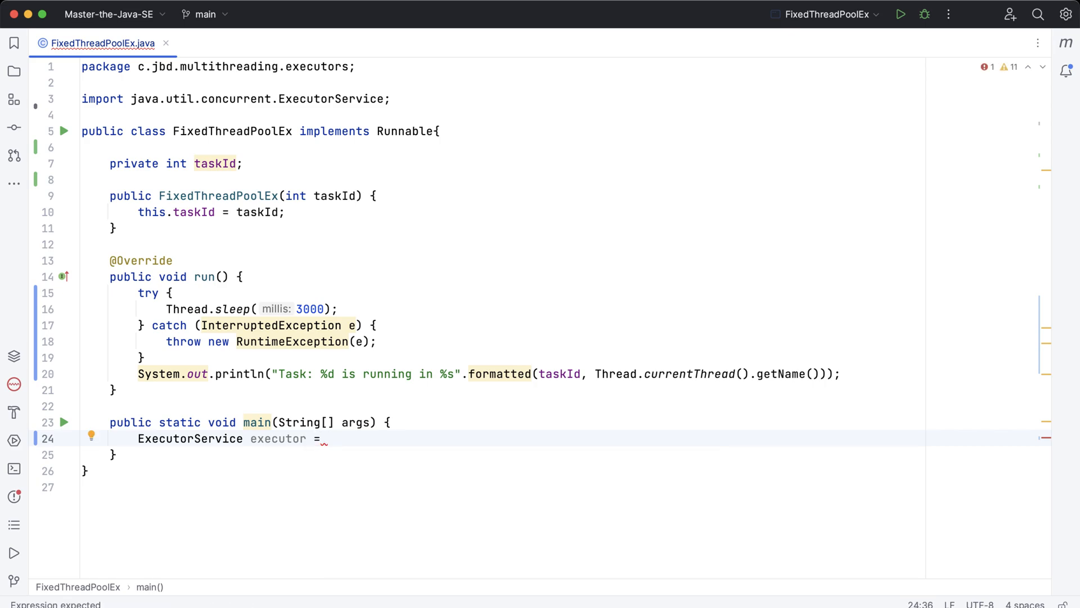
pyautogui.write('Executors')
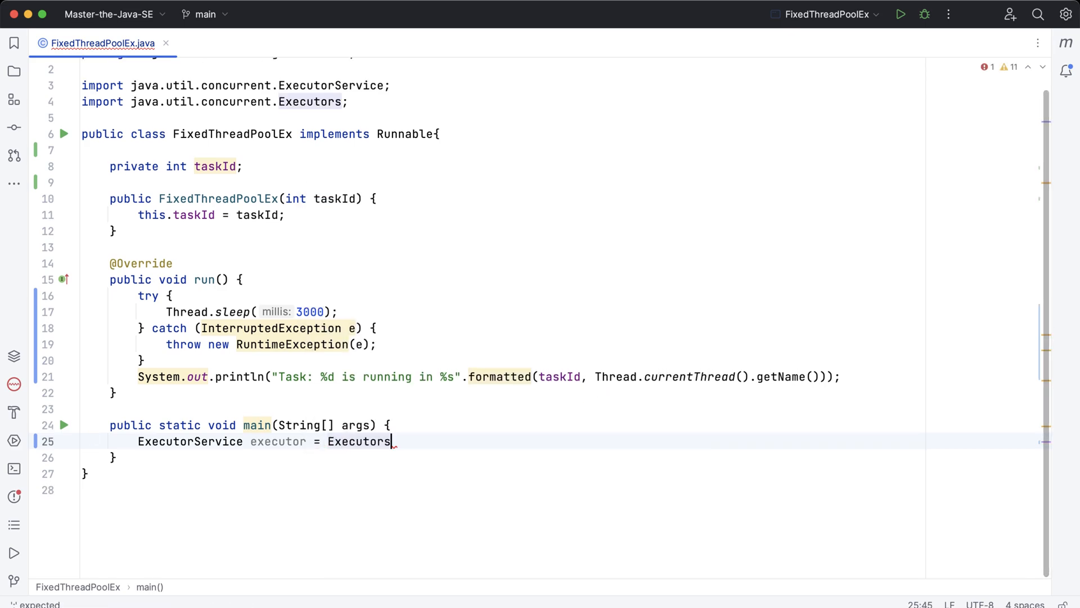
pyautogui.write('.')
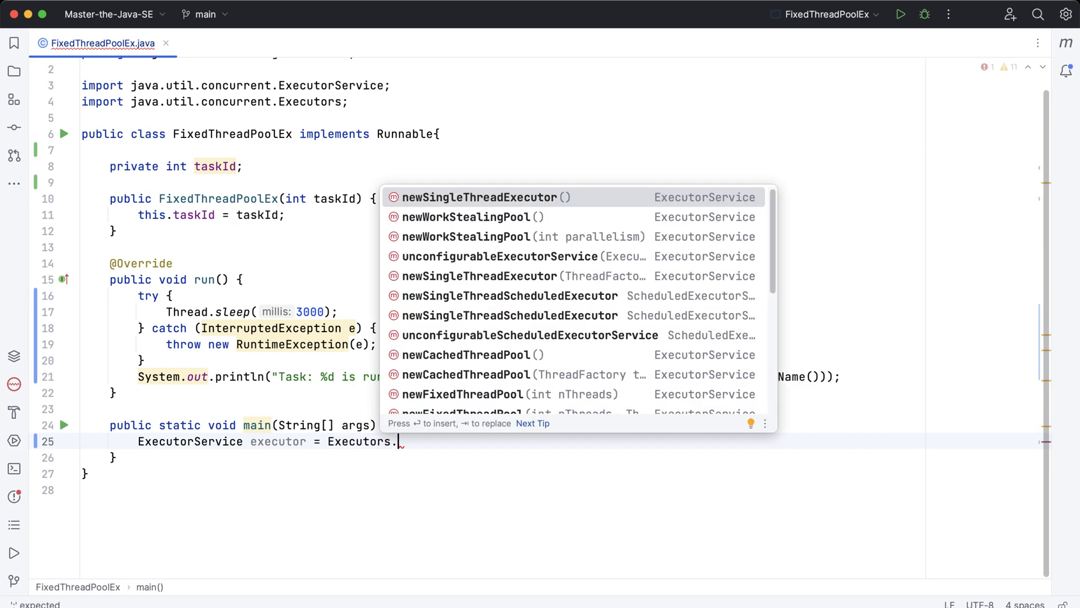
pyautogui.write('newFixedThreadPool(')
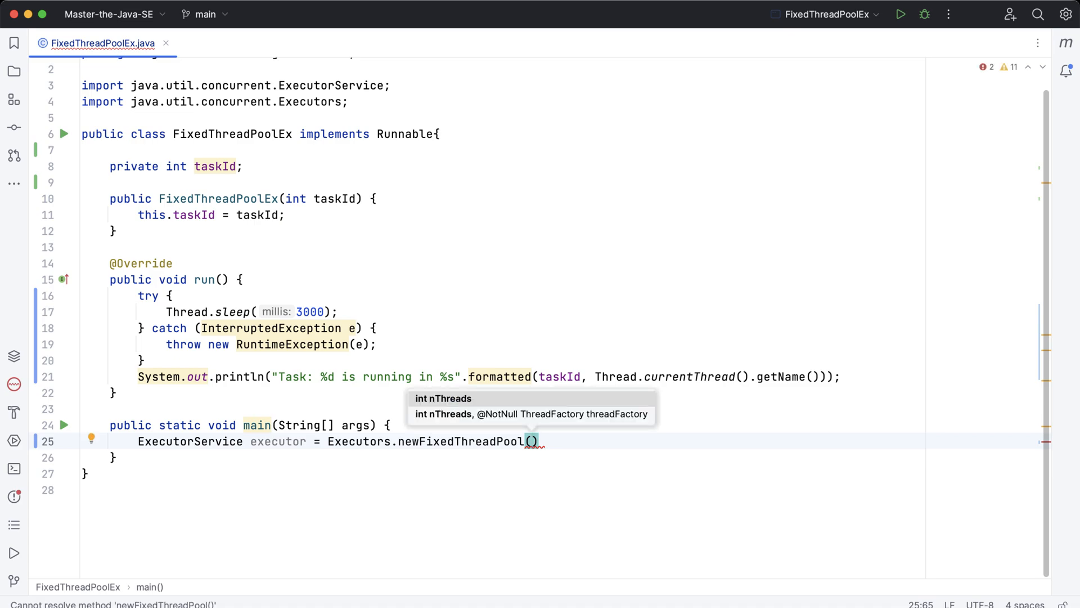
pyautogui.write('3')
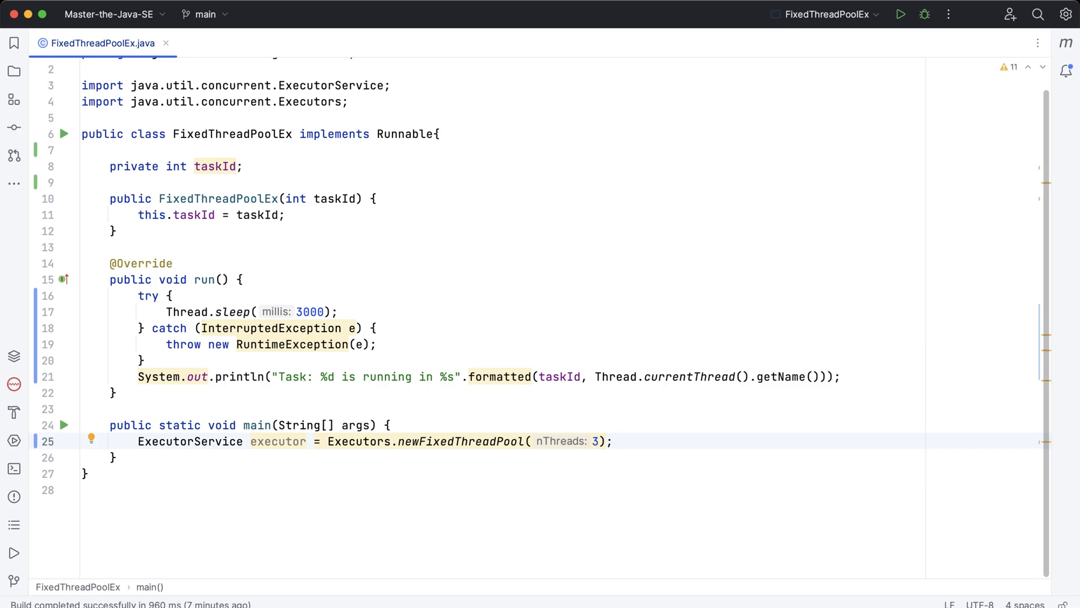
# Write a for loop from 0 to 10 calling executor.submit(new FixedThreadPoolEx(i)).
pyautogui.write('for')
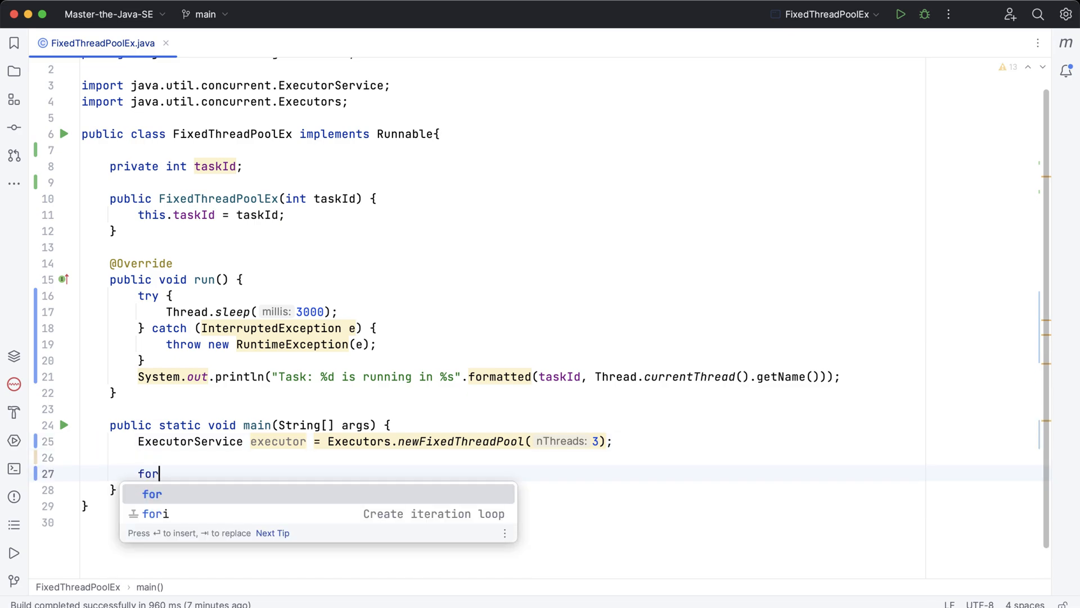
pyautogui.press('Down')
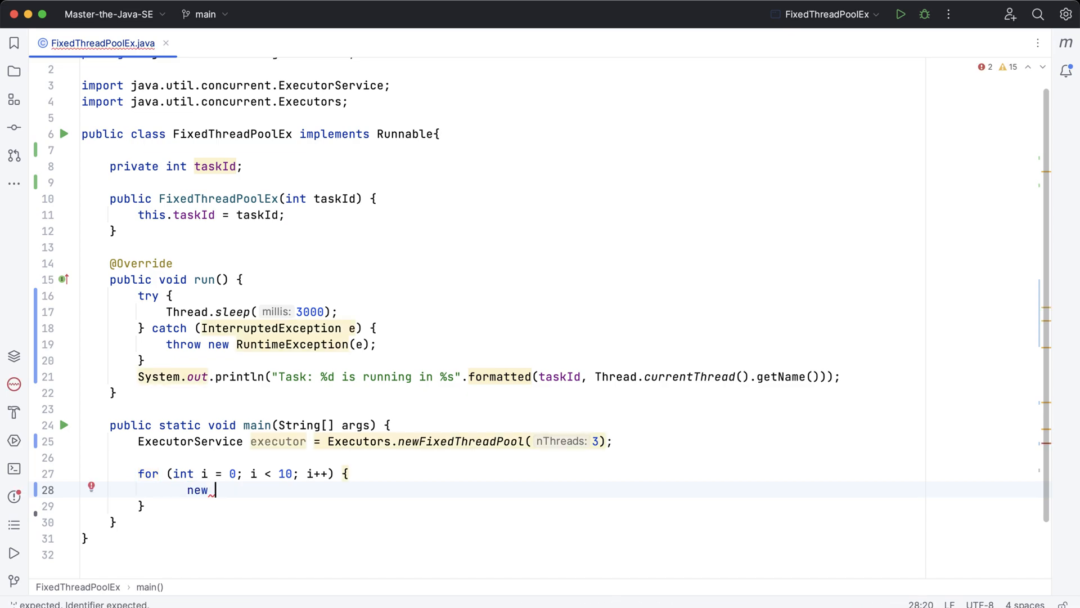
pyautogui.write('FixedThreadPoolEx(')
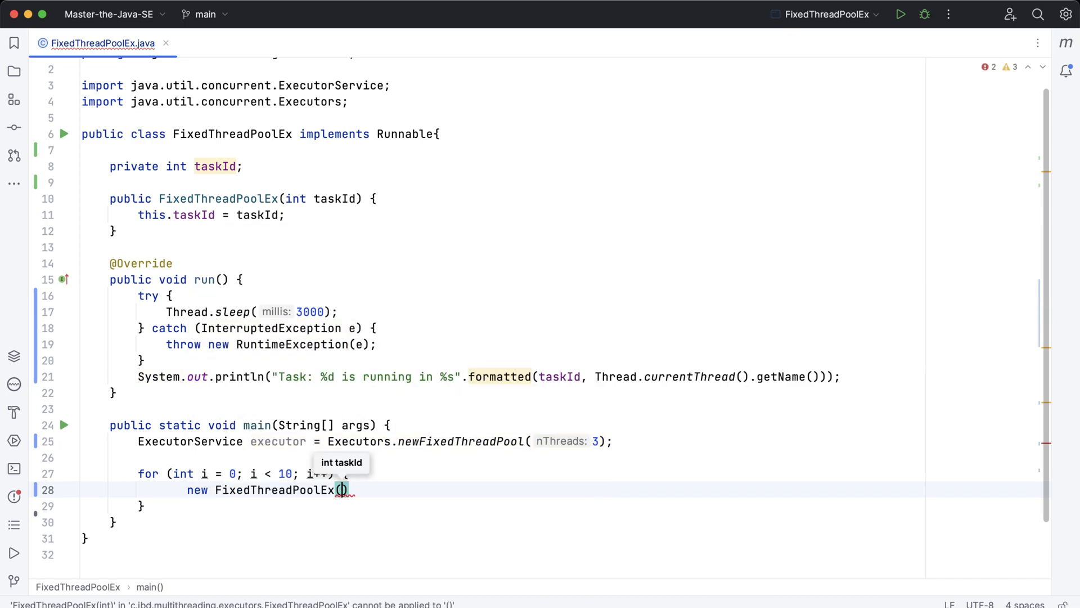
pyautogui.write('i')
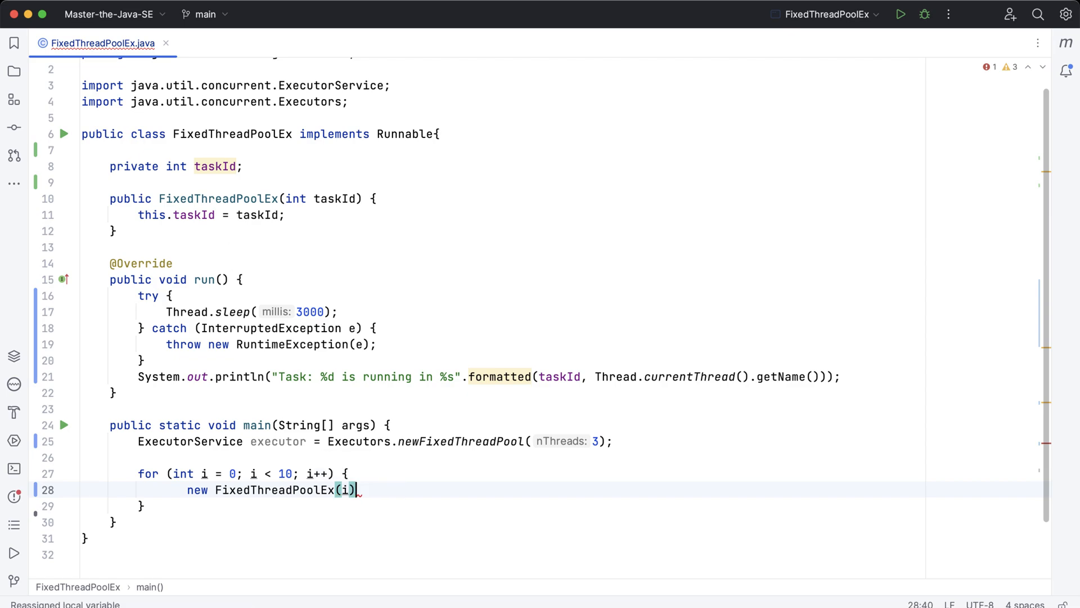
pyautogui.write(';')
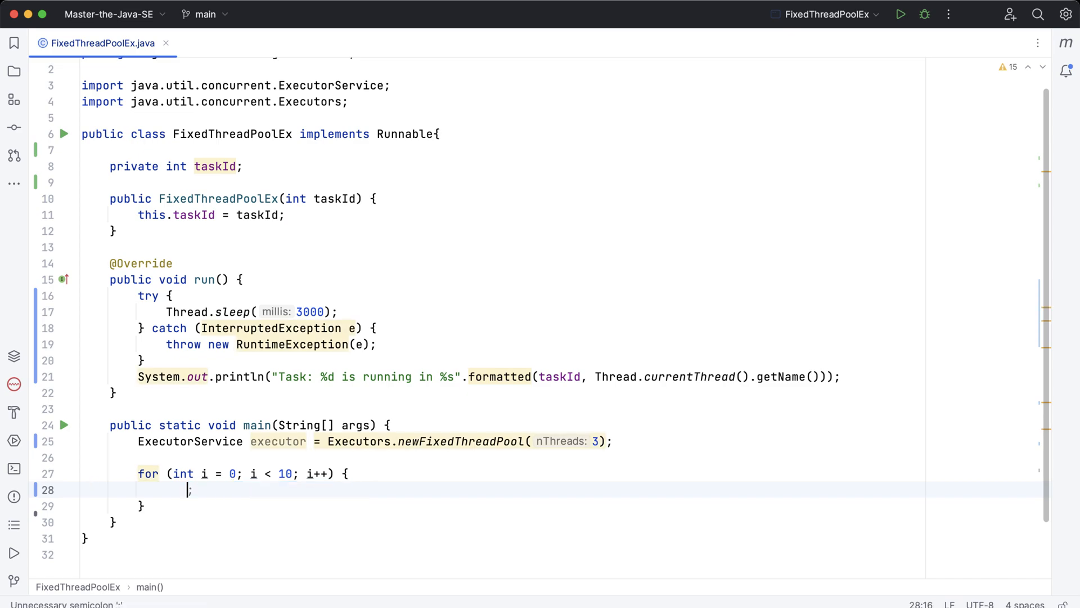
pyautogui.write('executor')
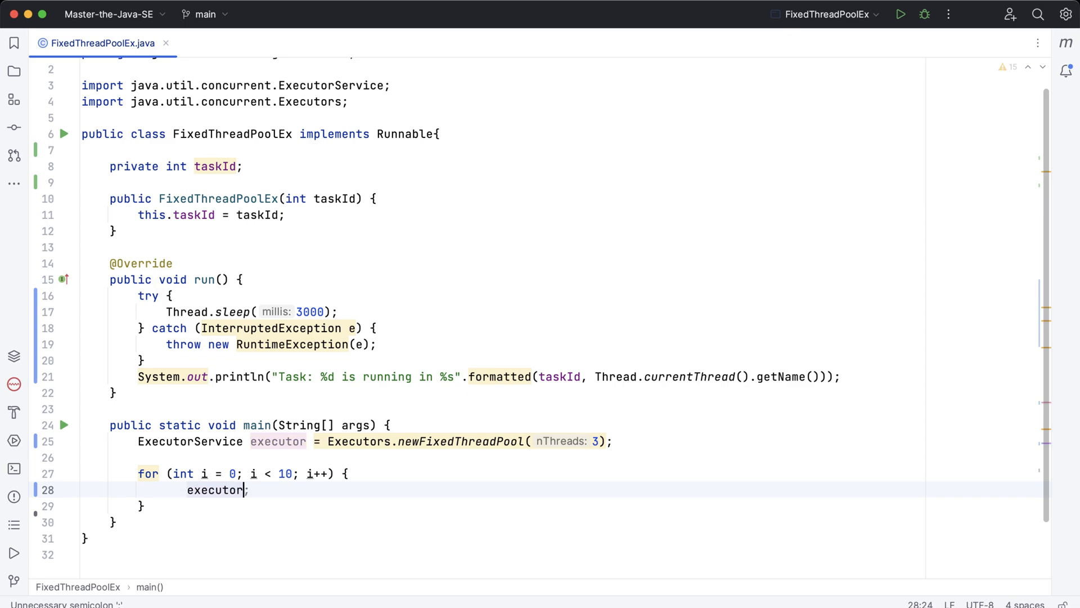
pyautogui.write('.submit()')
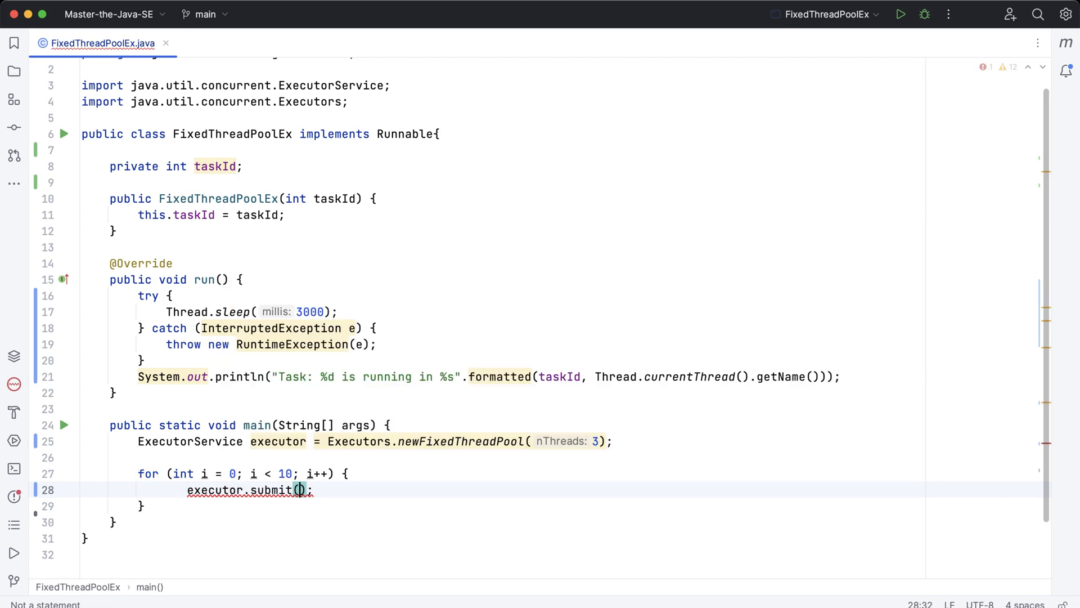
pyautogui.write('new FixedThreadPoolEx(i)')
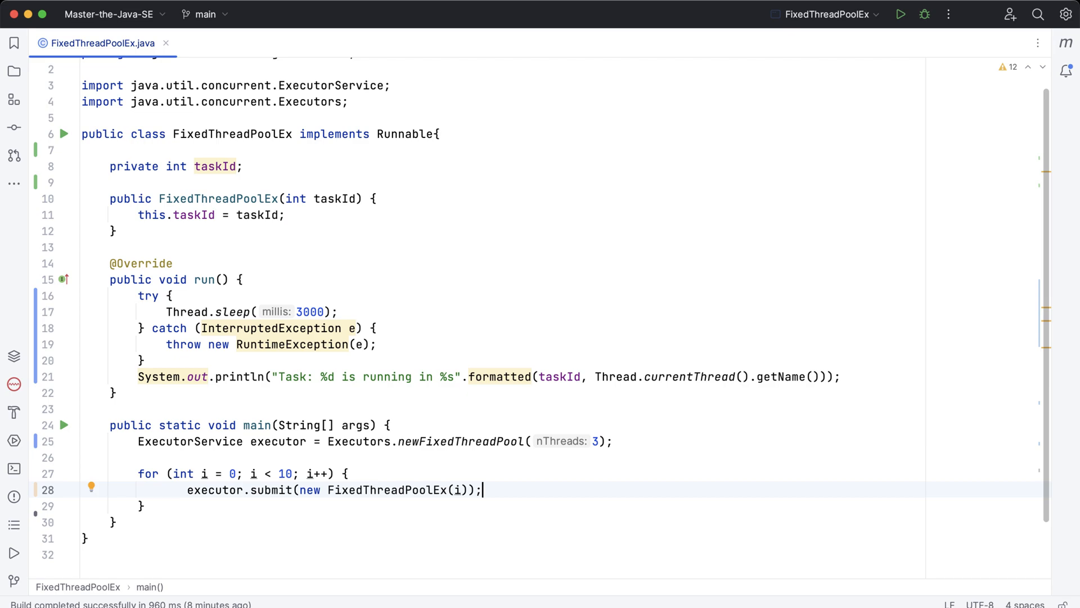
# Add executor.shutdown() after the loop using the shutdown() completion.
pyautogui.write('executor')
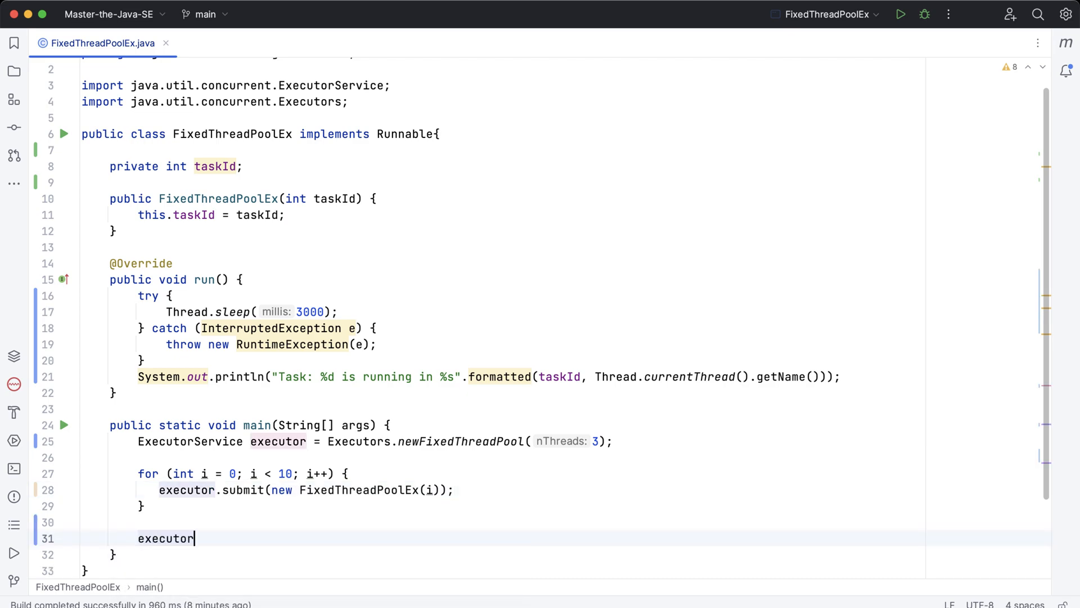
pyautogui.write('.sh')
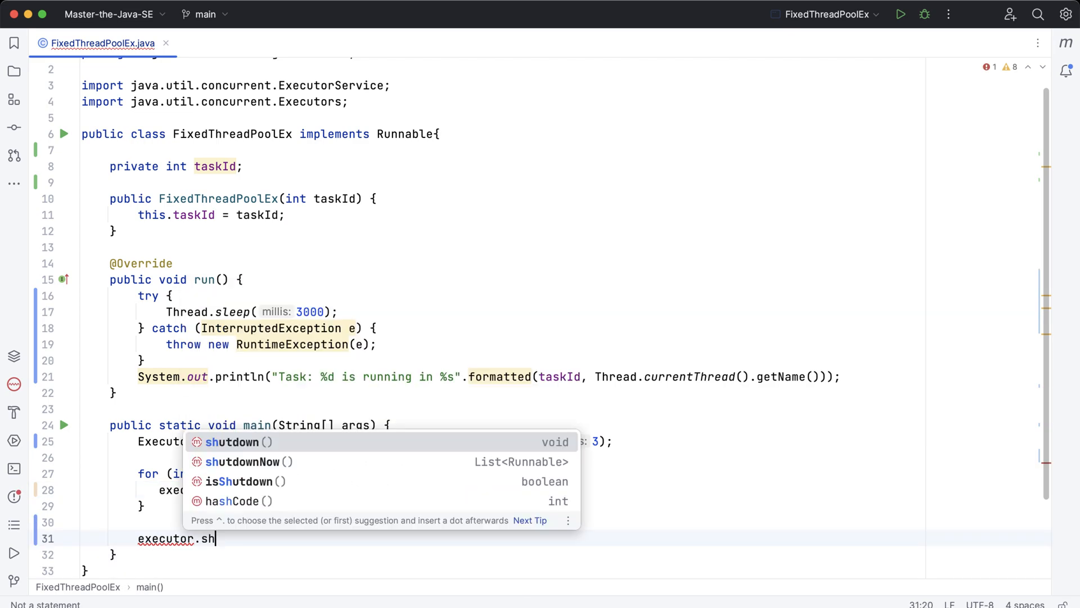
pyautogui.click(232, 441)
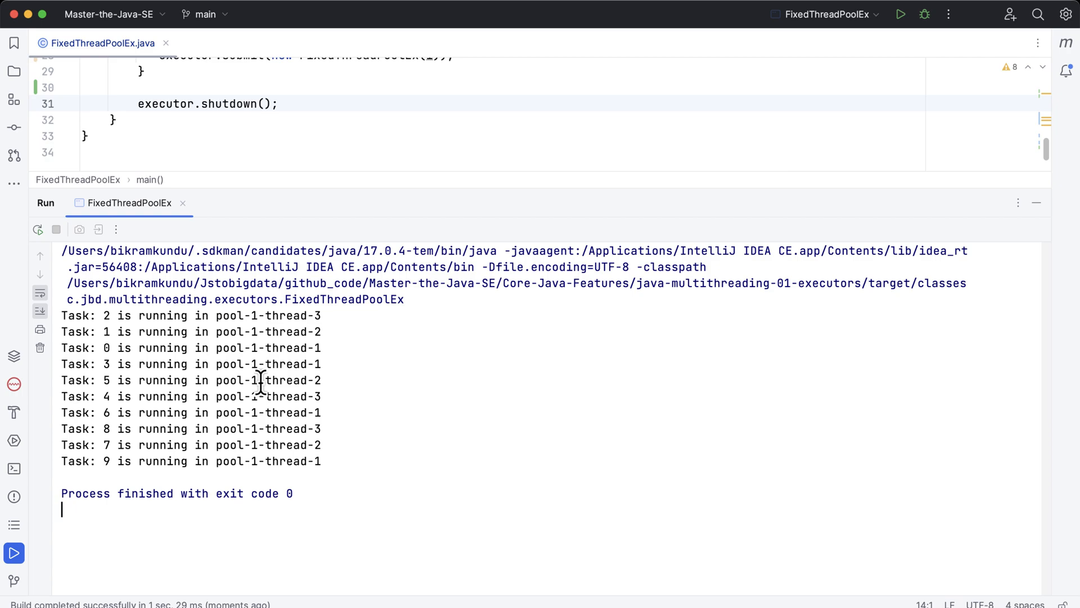
pyautogui.moveTo(97, 462)
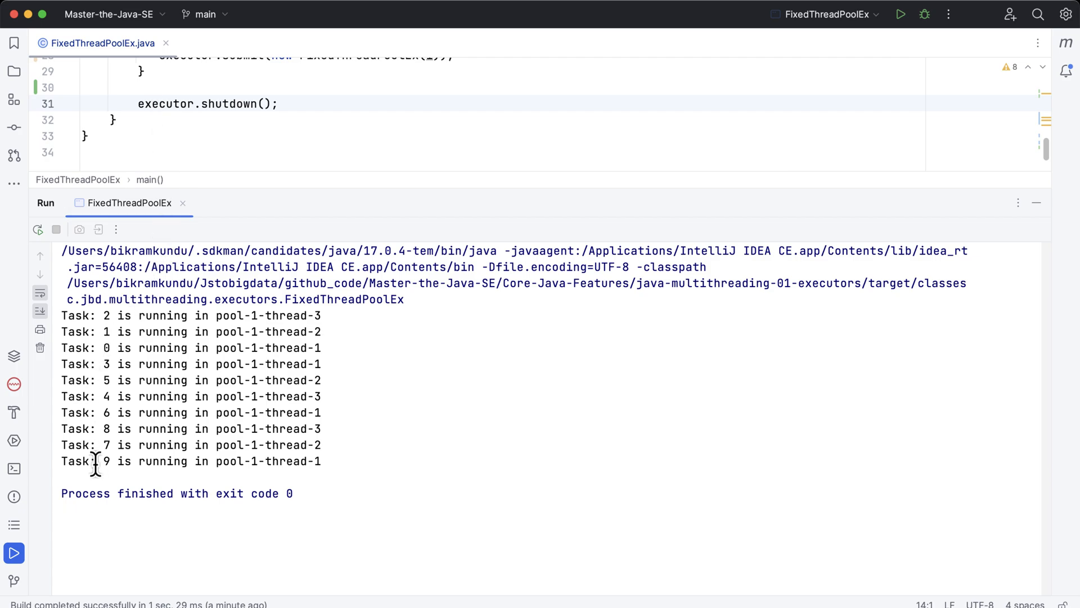